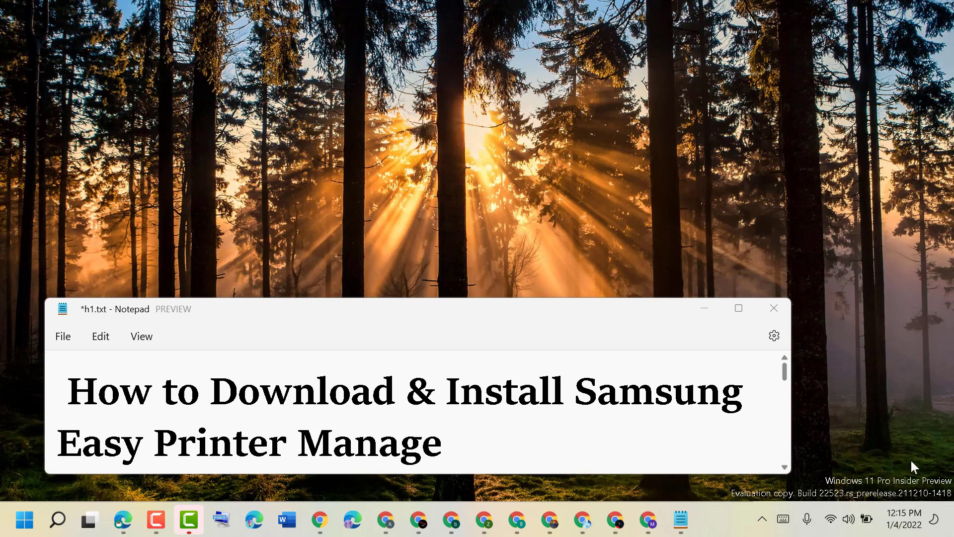
{"action": "mouse_move", "coordinate": [850, 289]}
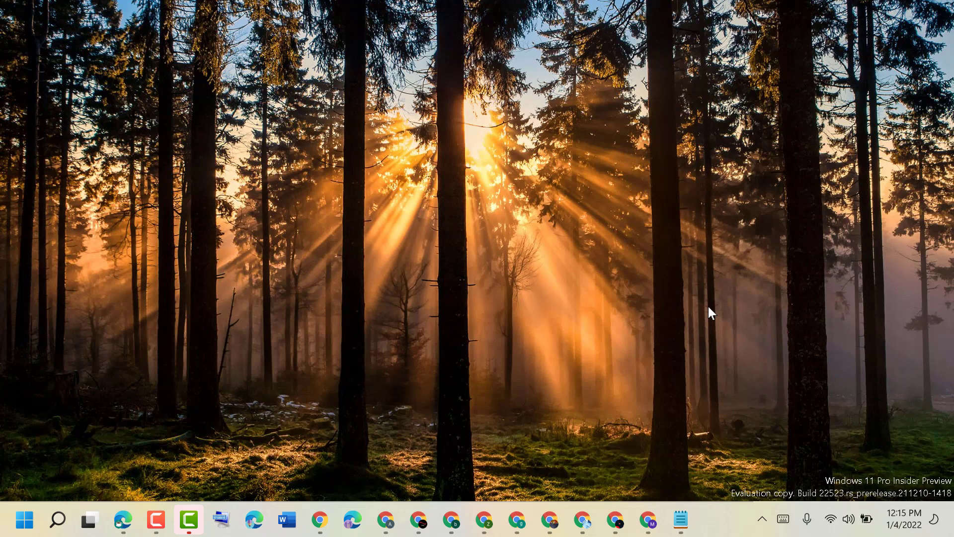
{"action": "mouse_move", "coordinate": [650, 533]}
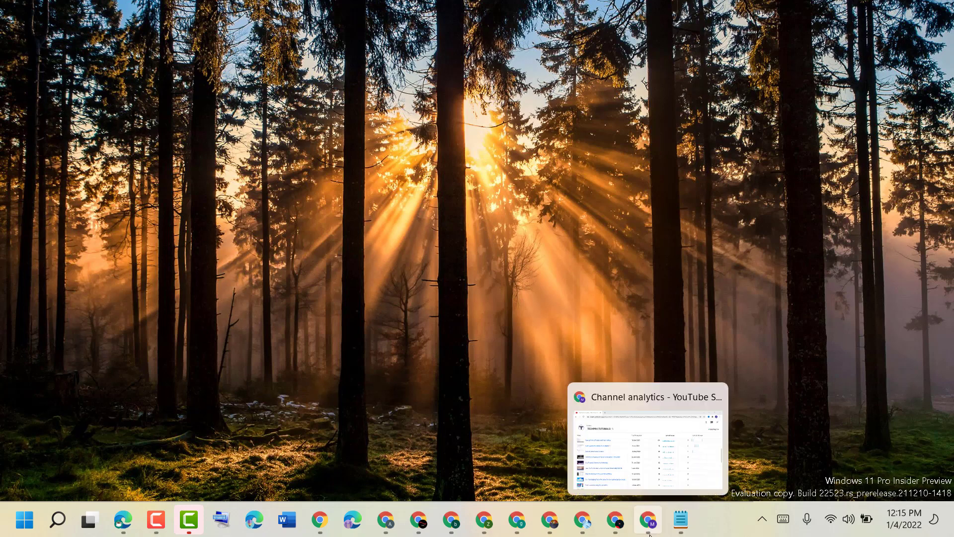
- Search the web in Chrome for 'samsung ml 2526' to find the HP support driver page
{"action": "left_click", "coordinate": [648, 520]}
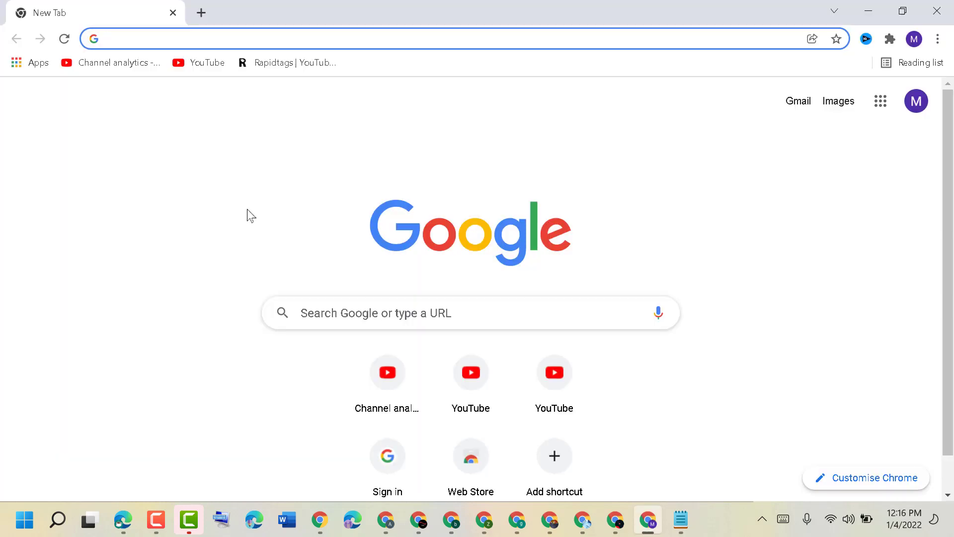
{"action": "type", "text": "samsung ml 2526"}
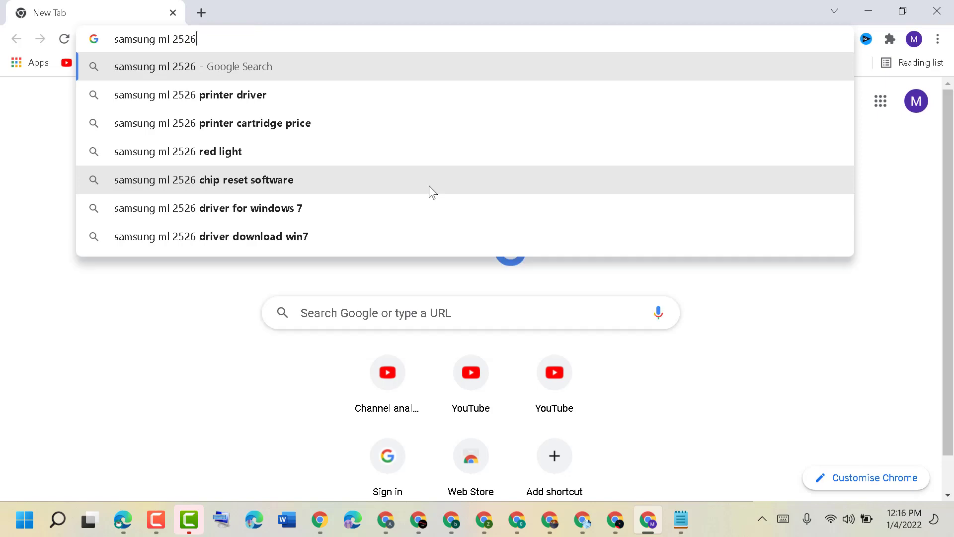
{"action": "left_click", "coordinate": [190, 94]}
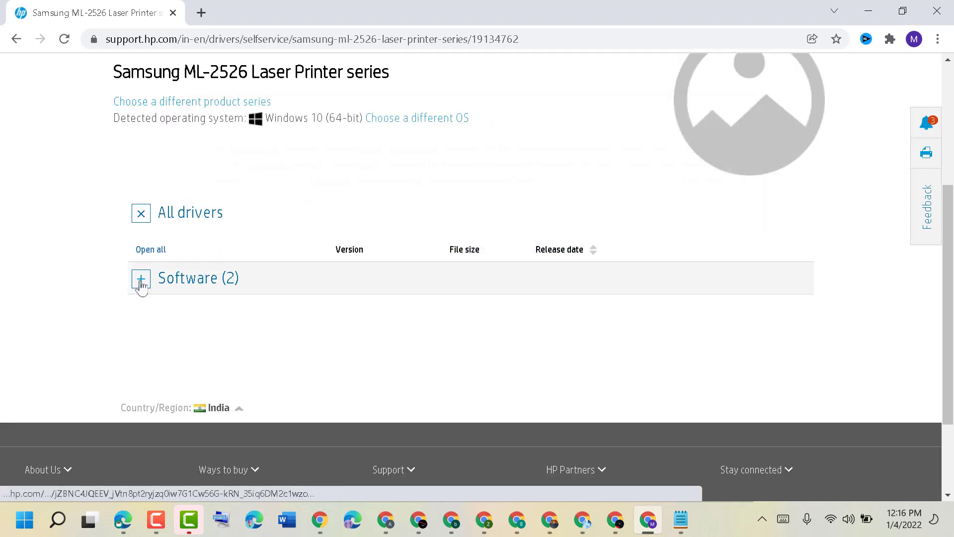
- Download the Samsung Easy Printer Manager installer from the Software list and run the .exe
{"action": "left_click", "coordinate": [141, 278]}
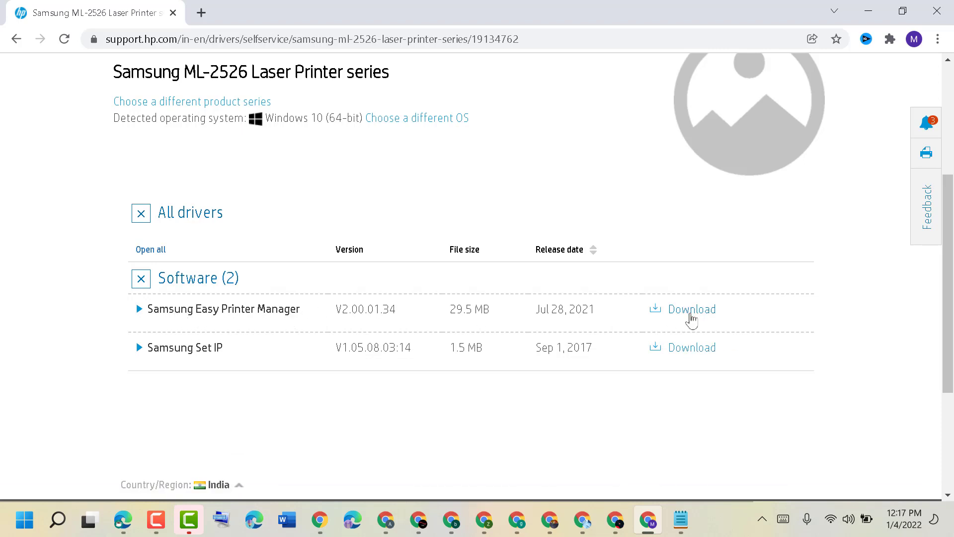
{"action": "left_click", "coordinate": [692, 309]}
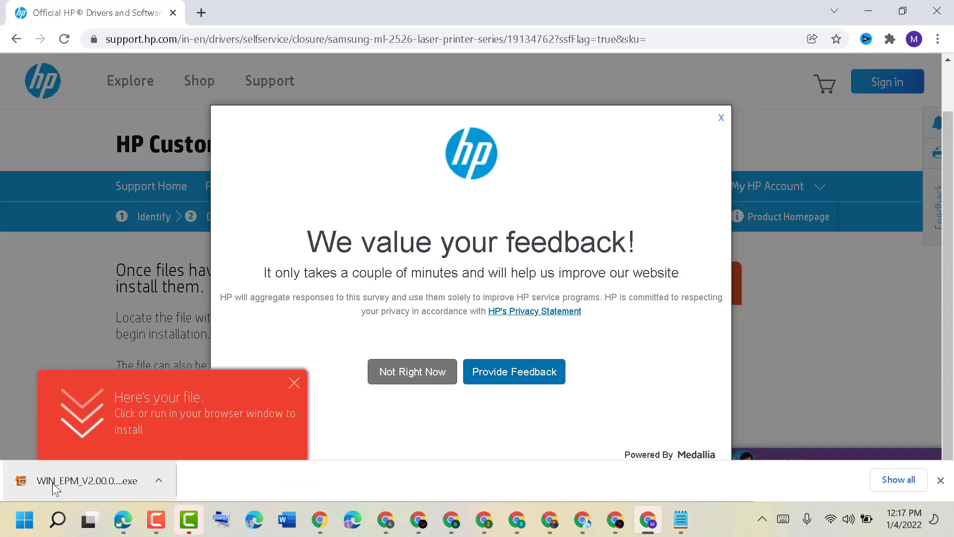
{"action": "mouse_move", "coordinate": [55, 489]}
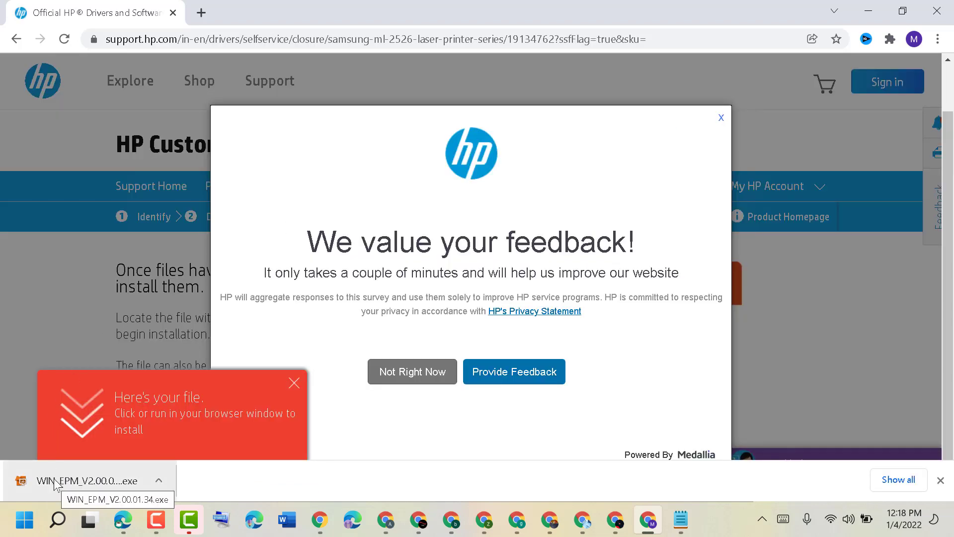
{"action": "left_click", "coordinate": [84, 480]}
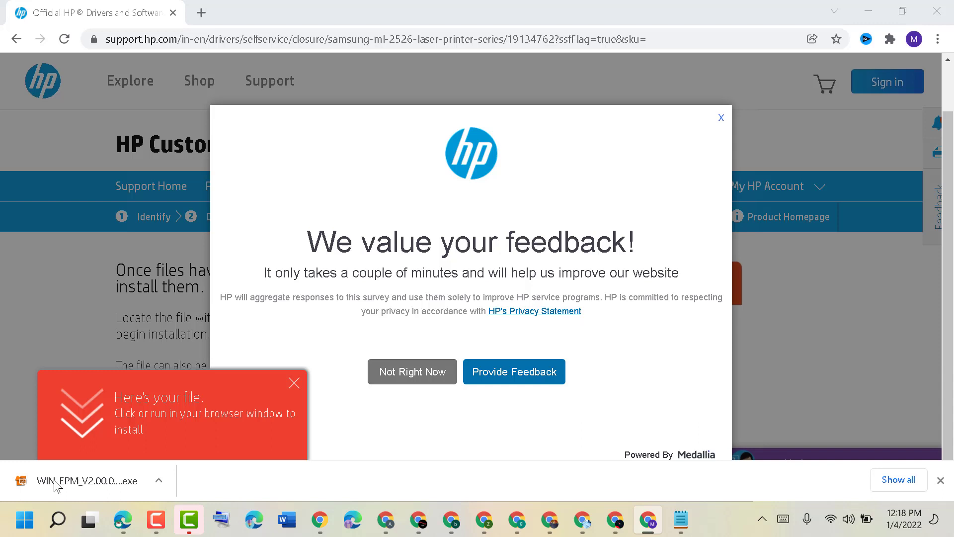
{"action": "left_click", "coordinate": [65, 481]}
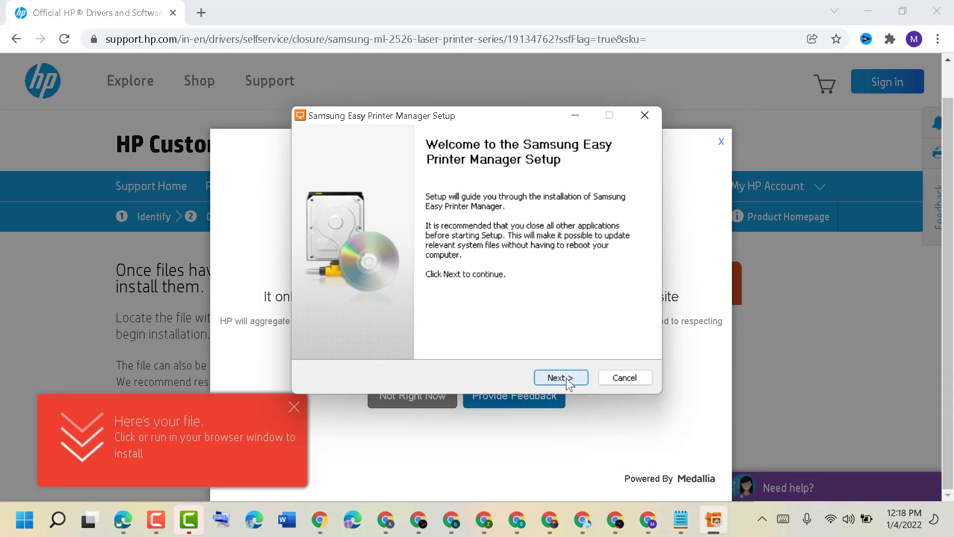
- Accept the license agreement and proceed through the setup wizard to install
{"action": "left_click", "coordinate": [560, 378]}
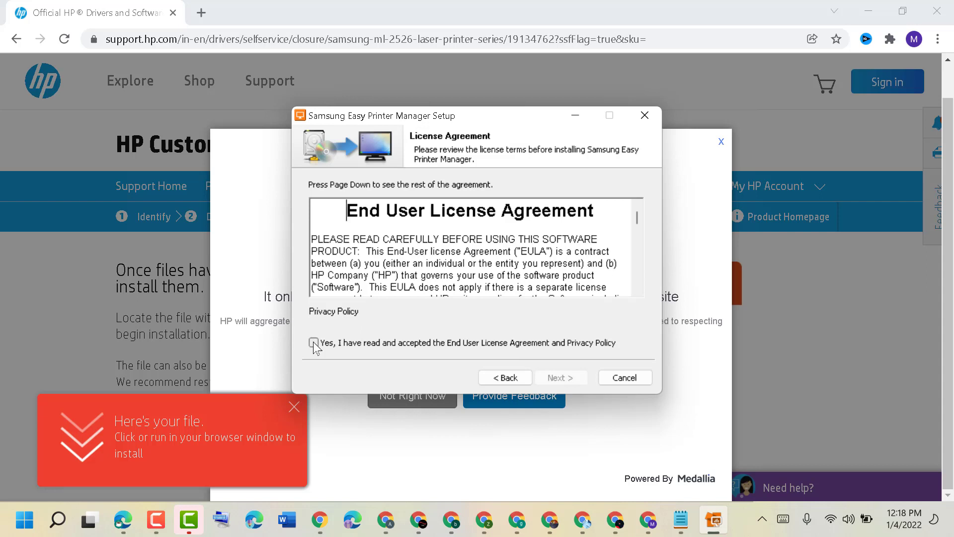
{"action": "left_click", "coordinate": [313, 342]}
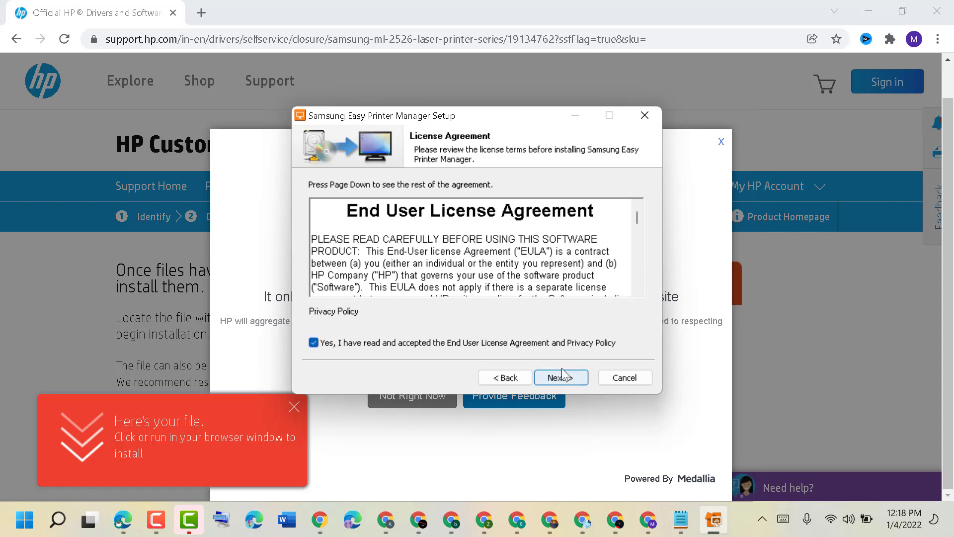
{"action": "left_click", "coordinate": [561, 378]}
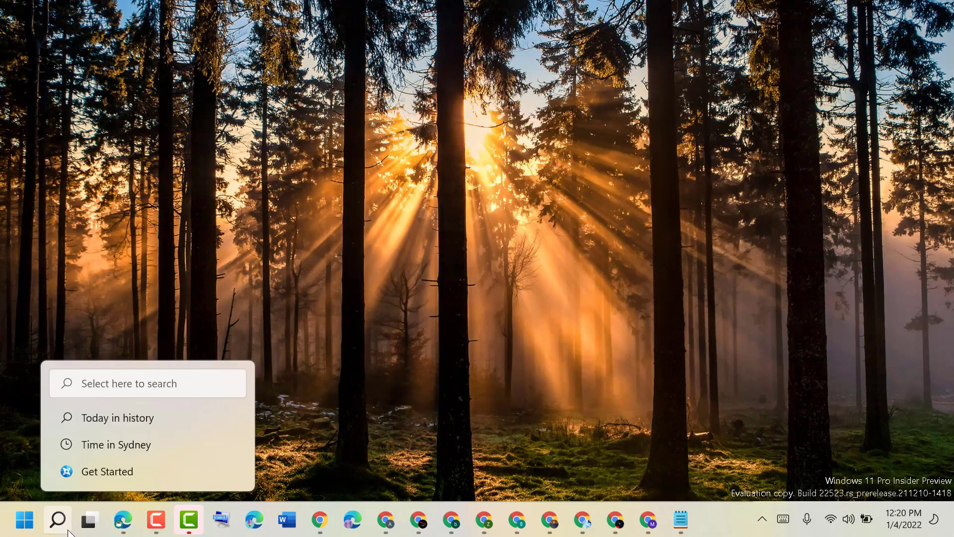
- Find 'samsung Easy Printer Manager' in Windows Search and launch the app
{"action": "left_click", "coordinate": [58, 519]}
{"action": "type", "text": "sams"}
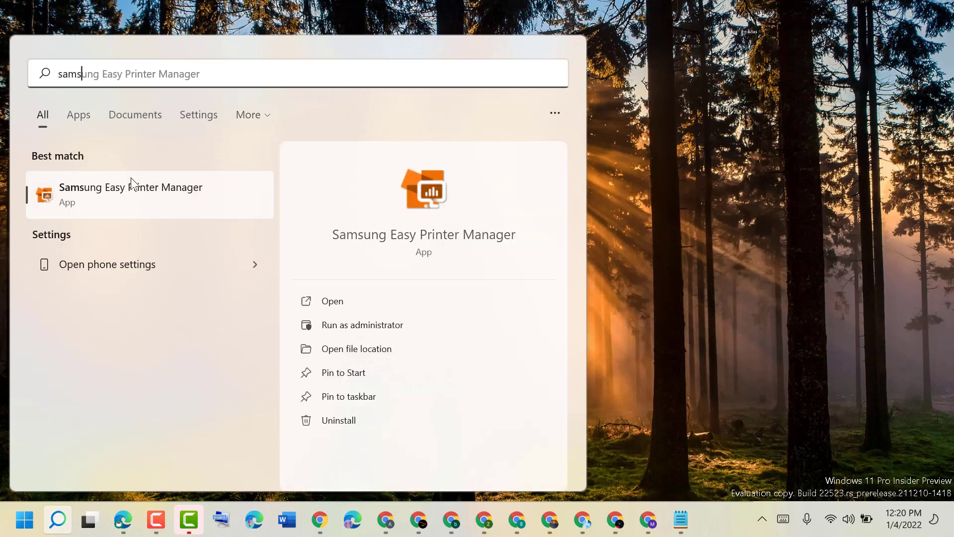
{"action": "mouse_move", "coordinate": [115, 195]}
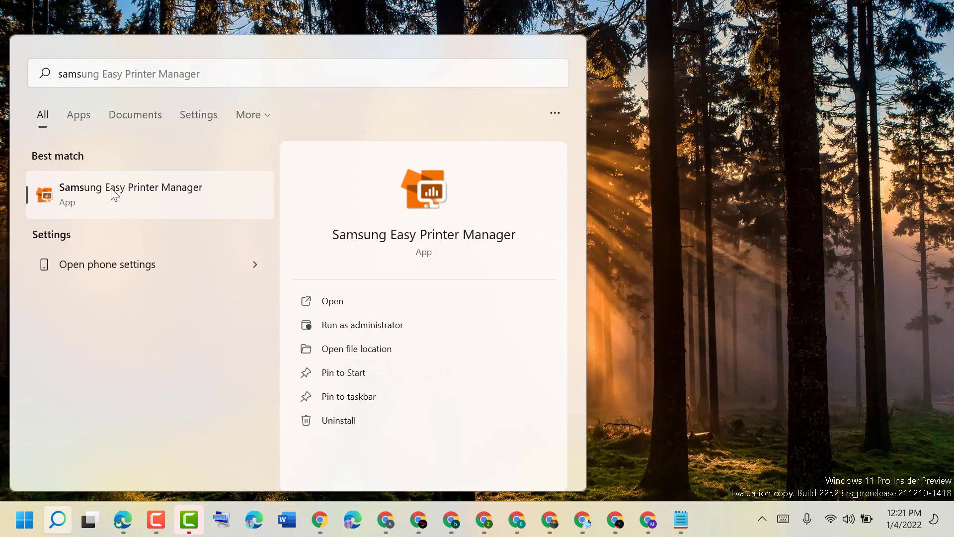
{"action": "left_click", "coordinate": [131, 195]}
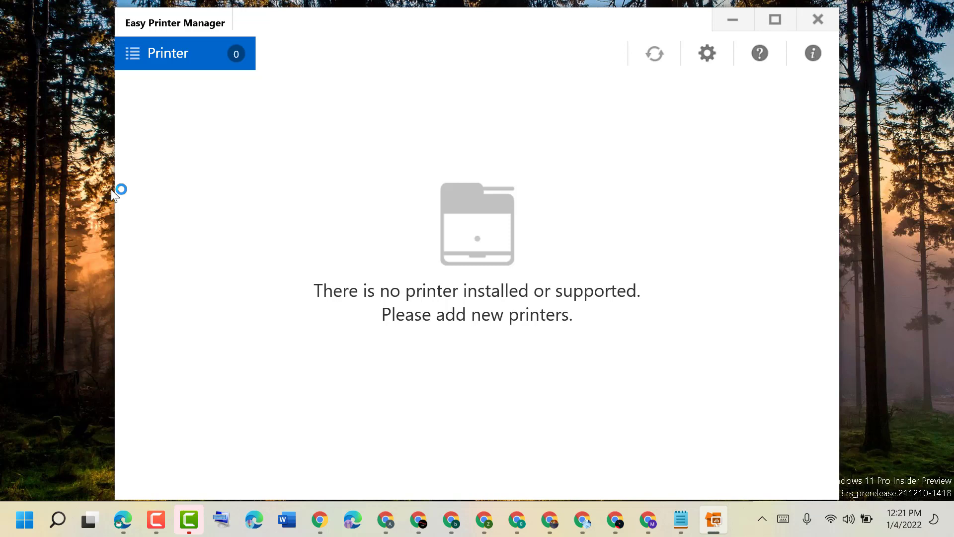
{"action": "mouse_move", "coordinate": [448, 286]}
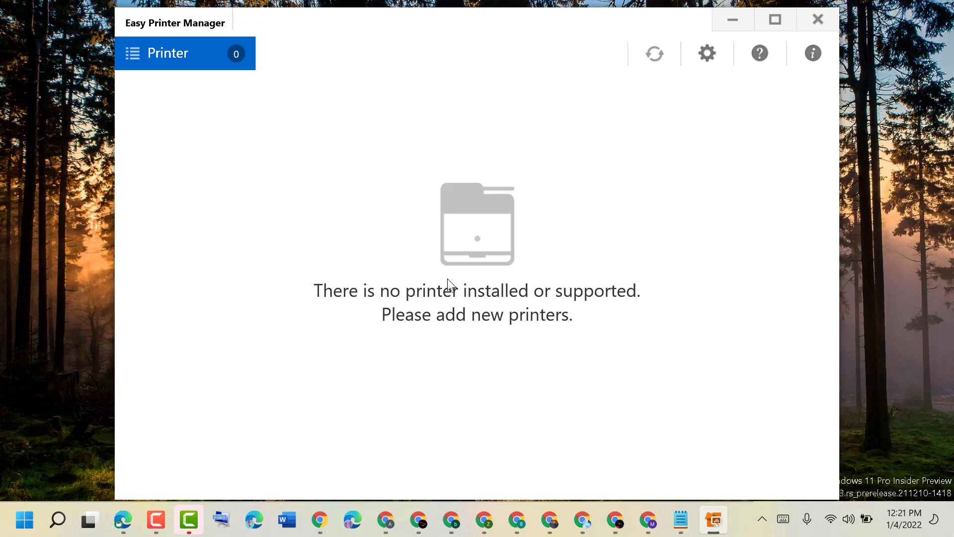
{"action": "mouse_move", "coordinate": [778, 156]}
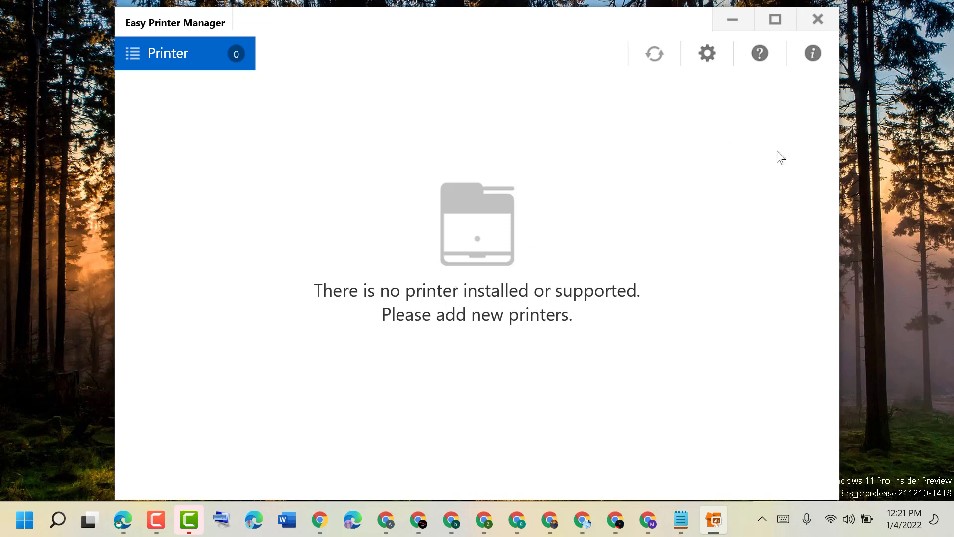
{"action": "mouse_move", "coordinate": [254, 126]}
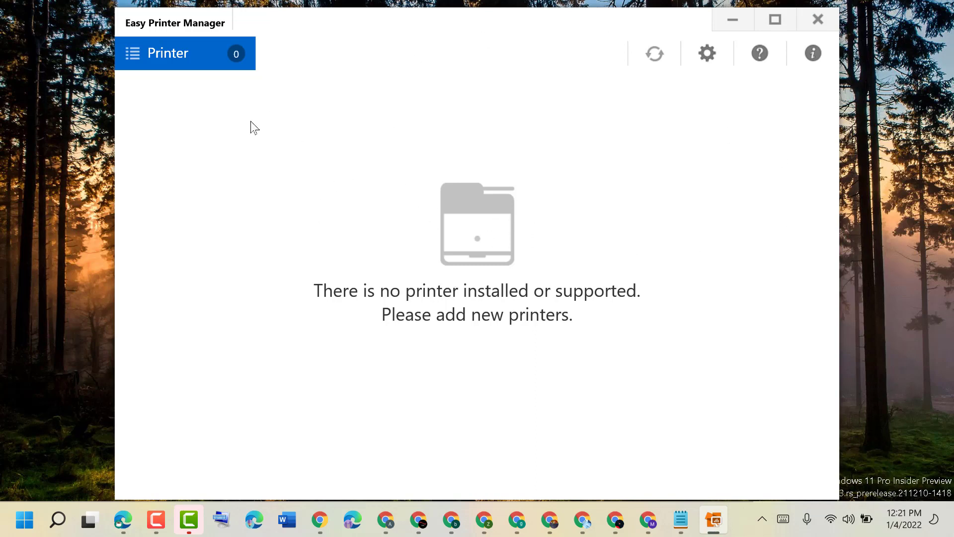
{"action": "mouse_move", "coordinate": [296, 67]}
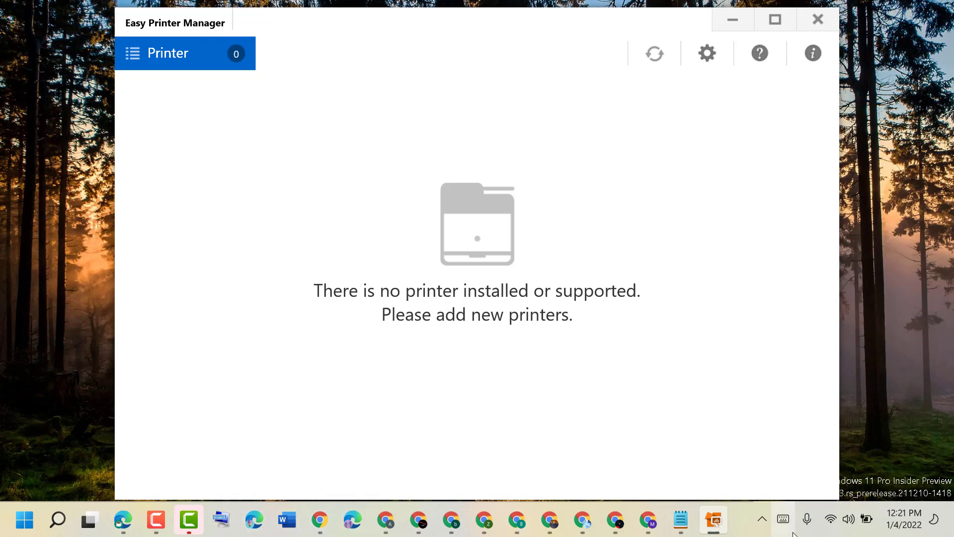
- Restore the Notepad how-to notes window from the taskbar over the printer manager
{"action": "left_click", "coordinate": [679, 520]}
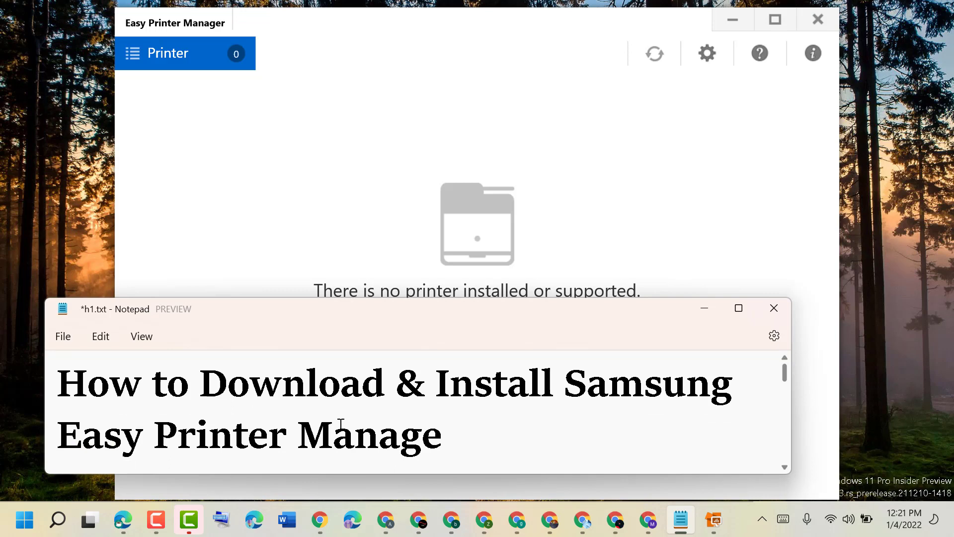
{"action": "mouse_move", "coordinate": [703, 322]}
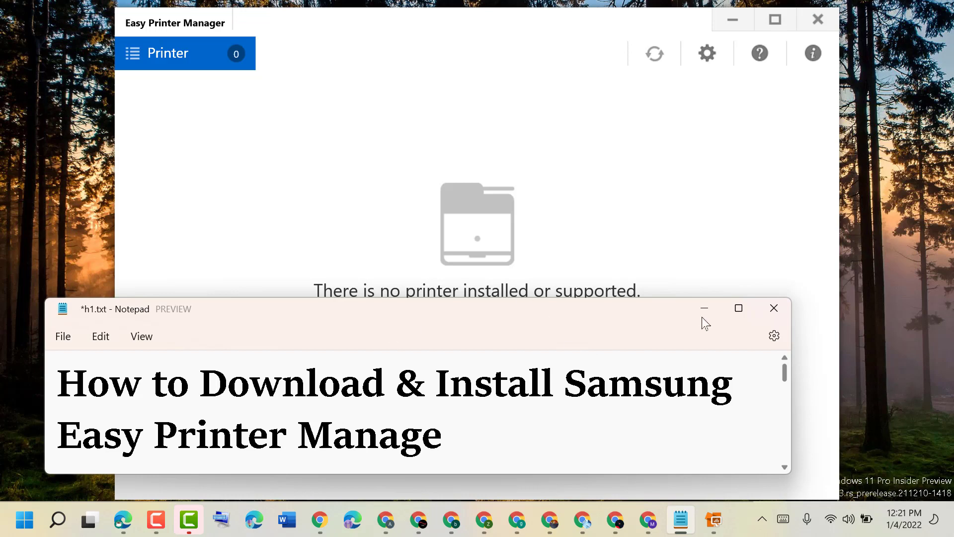